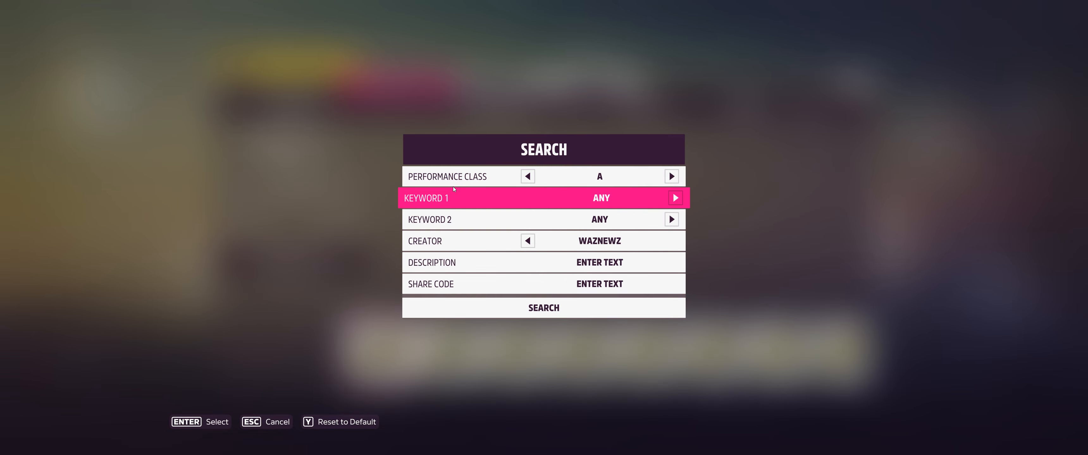
- Run the creator search for waznewz, listing the 1997 Lamborghini Diablo SV S1 900 tune
{"action": "left_click", "coordinate": [544, 308]}
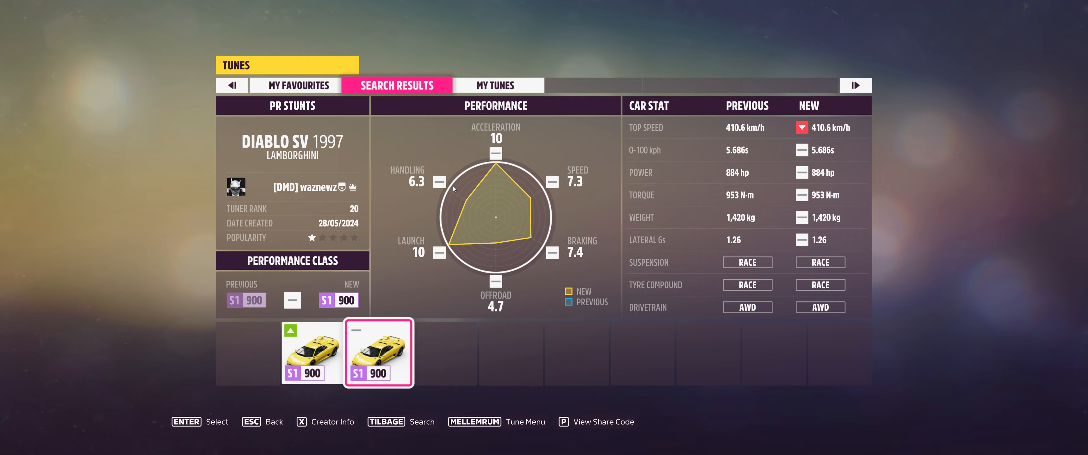